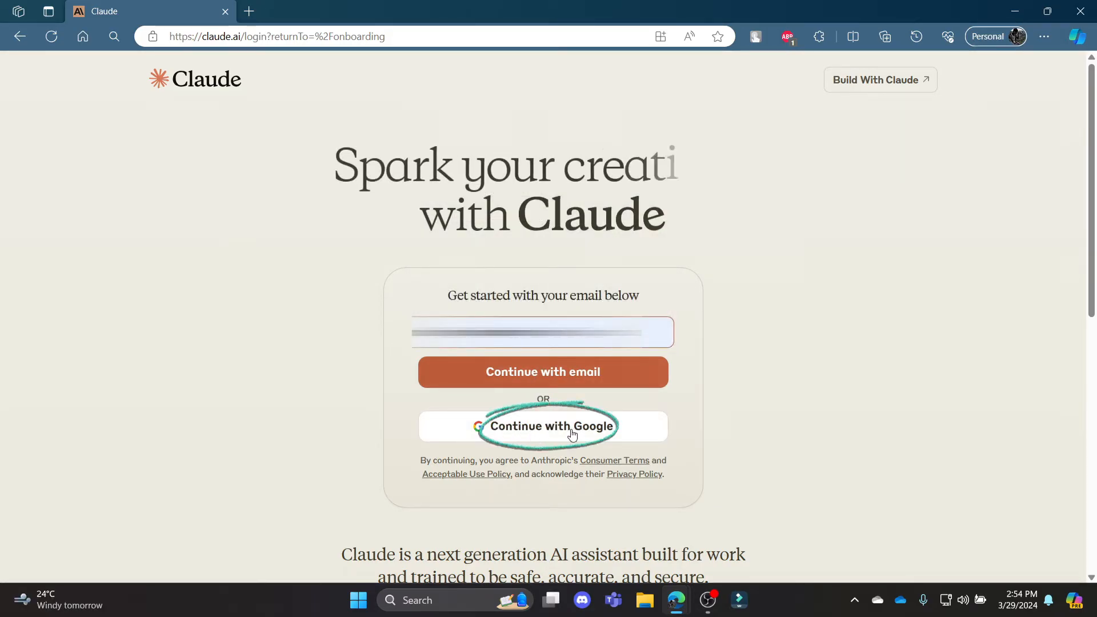
# Sign in to Claude with Google and approve sharing the account with Anthropic.
pyautogui.click(552, 427)
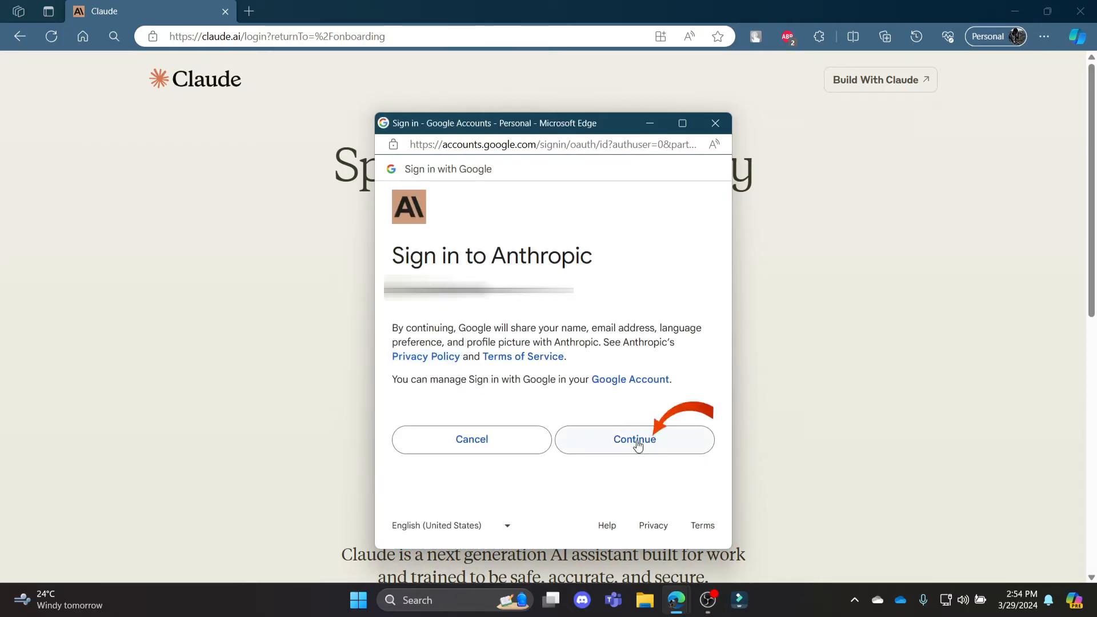
pyautogui.click(636, 439)
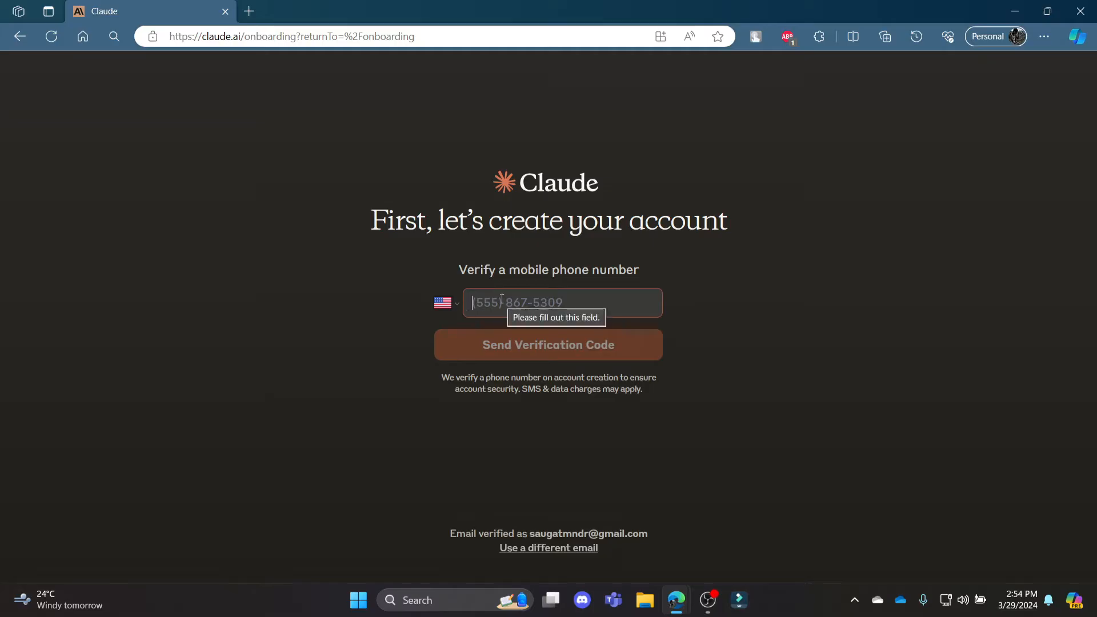
# Choose the Nepal country code, enter the mobile number and request a text verification code.
pyautogui.click(446, 303)
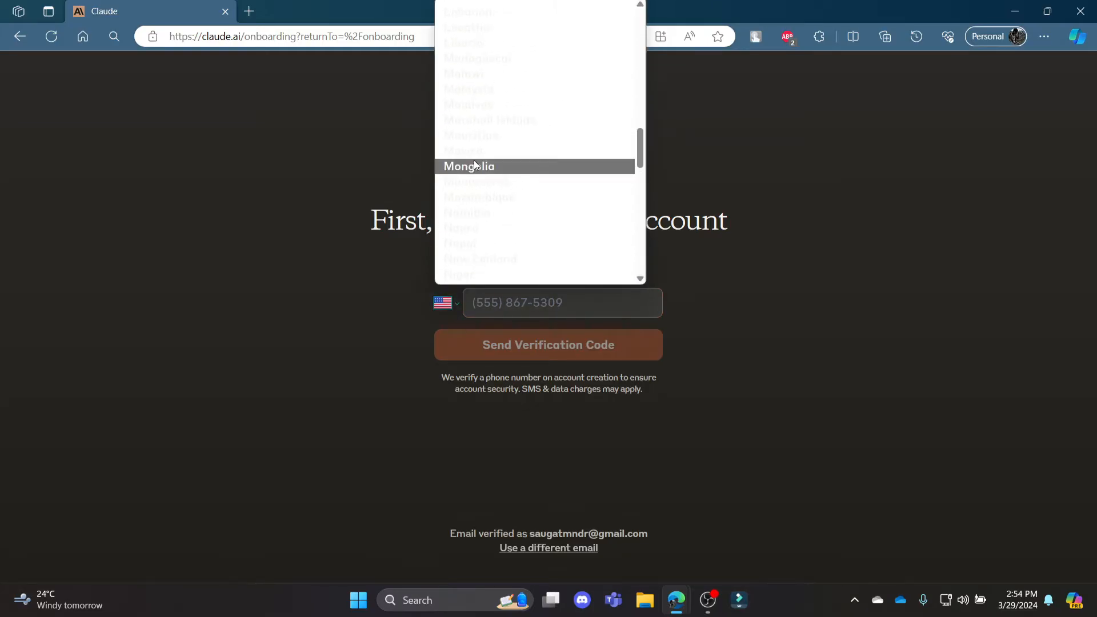
pyautogui.scroll(-3)
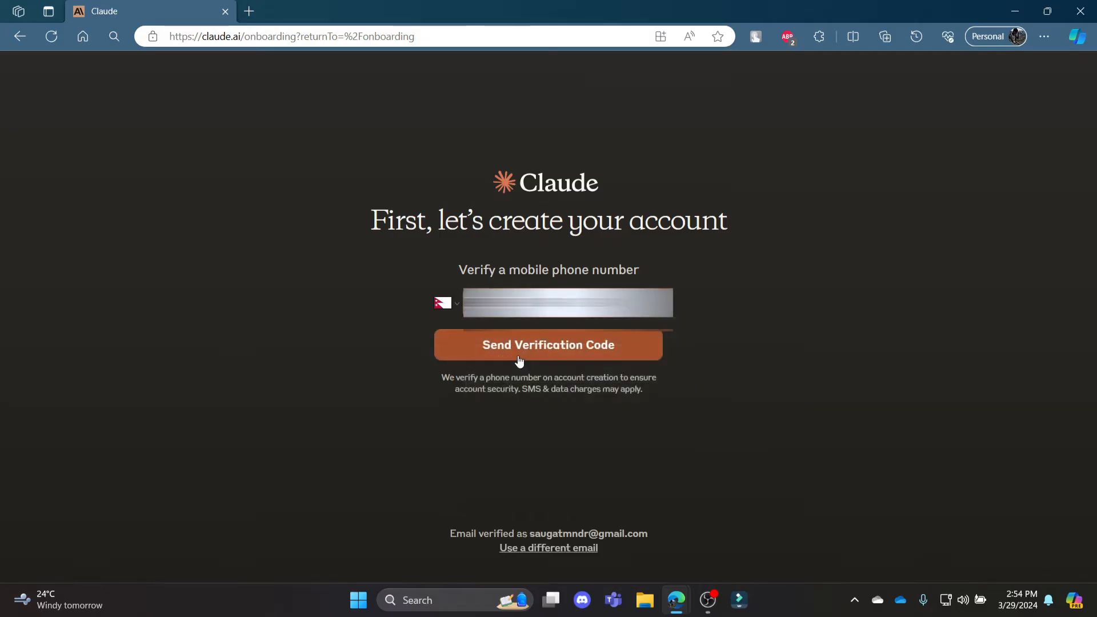
pyautogui.click(548, 345)
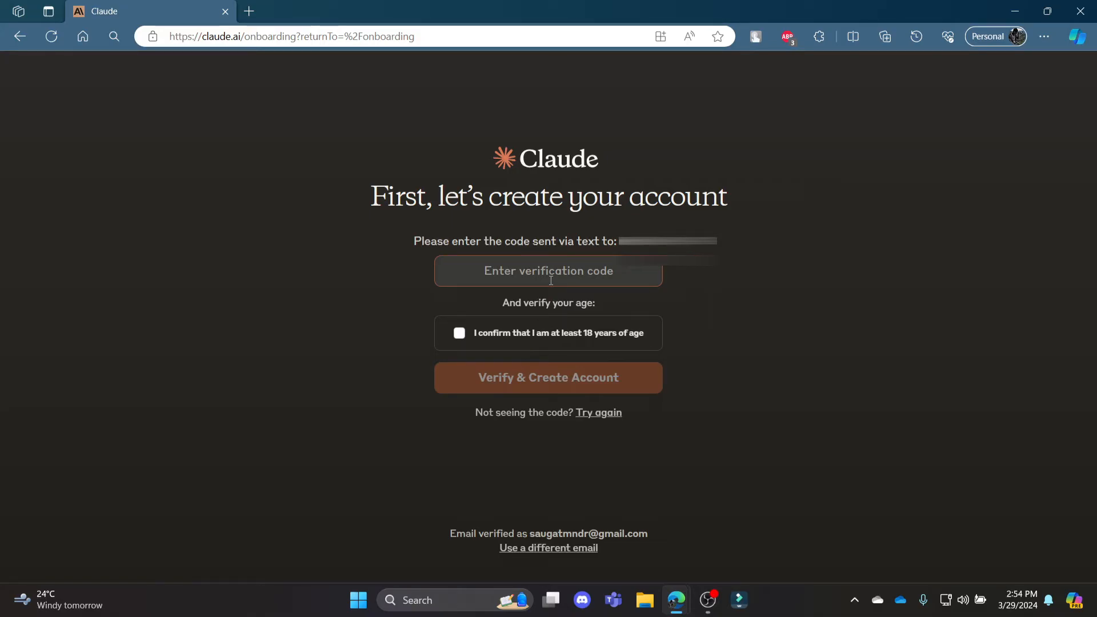
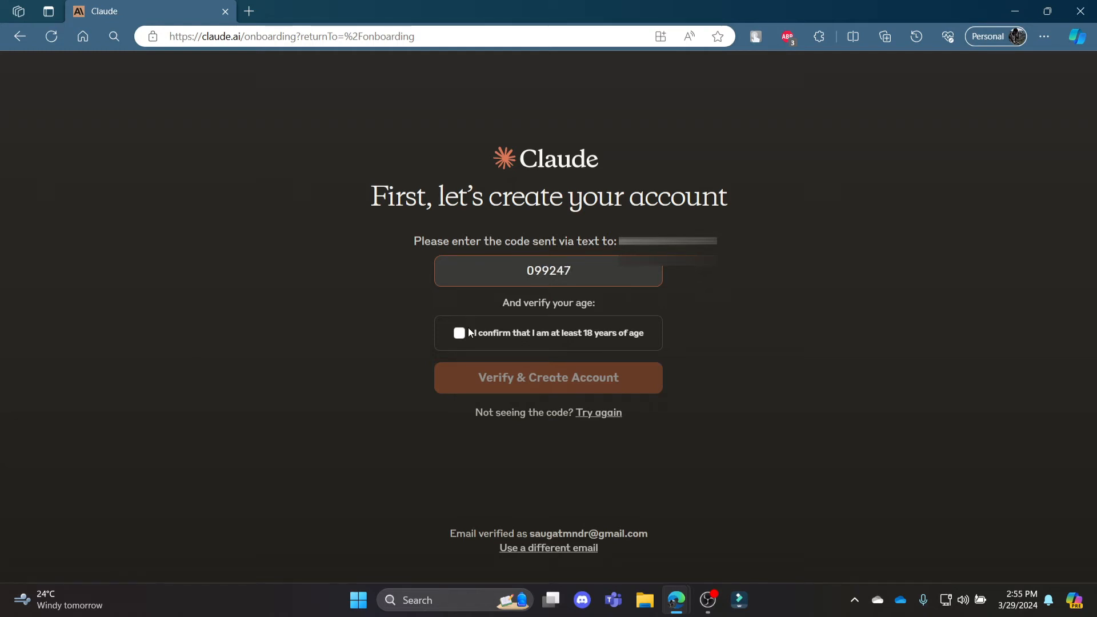
pyautogui.click(459, 334)
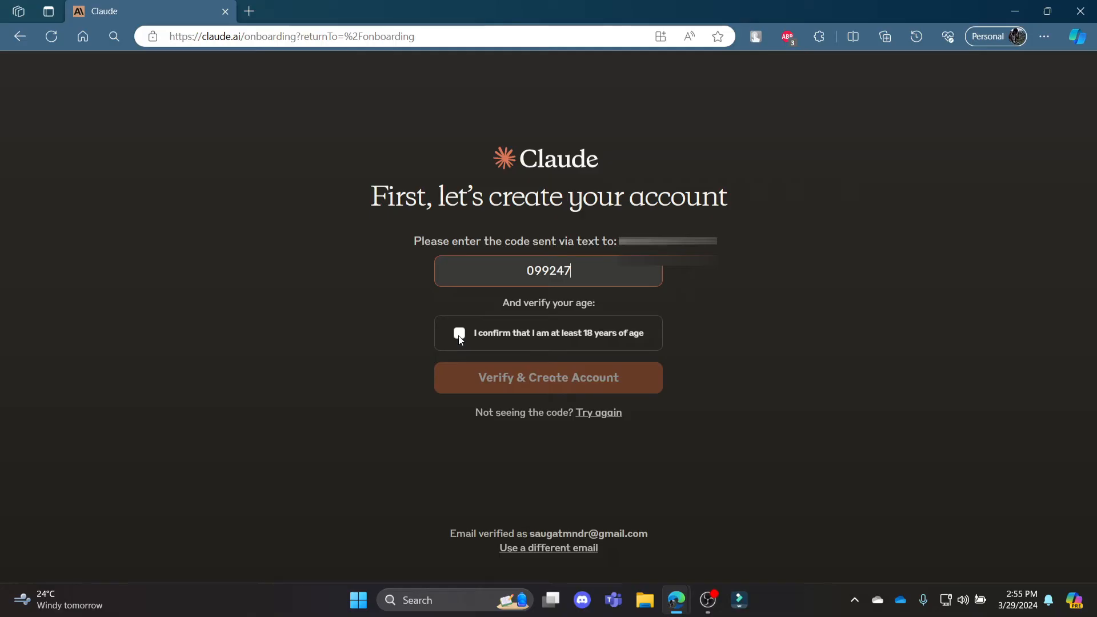
pyautogui.click(459, 334)
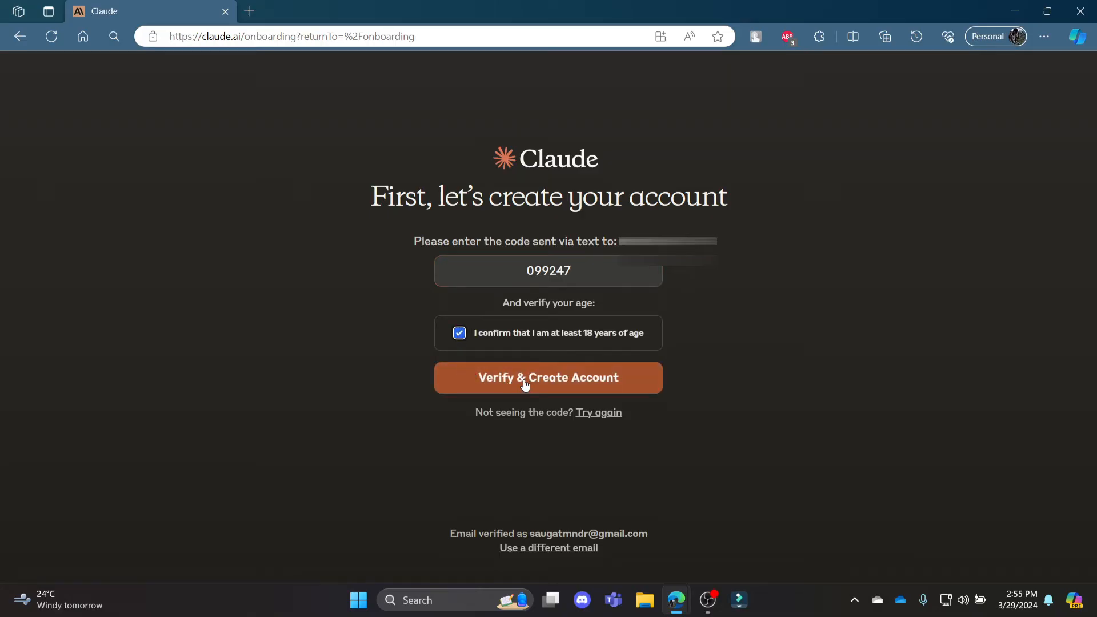
pyautogui.click(549, 377)
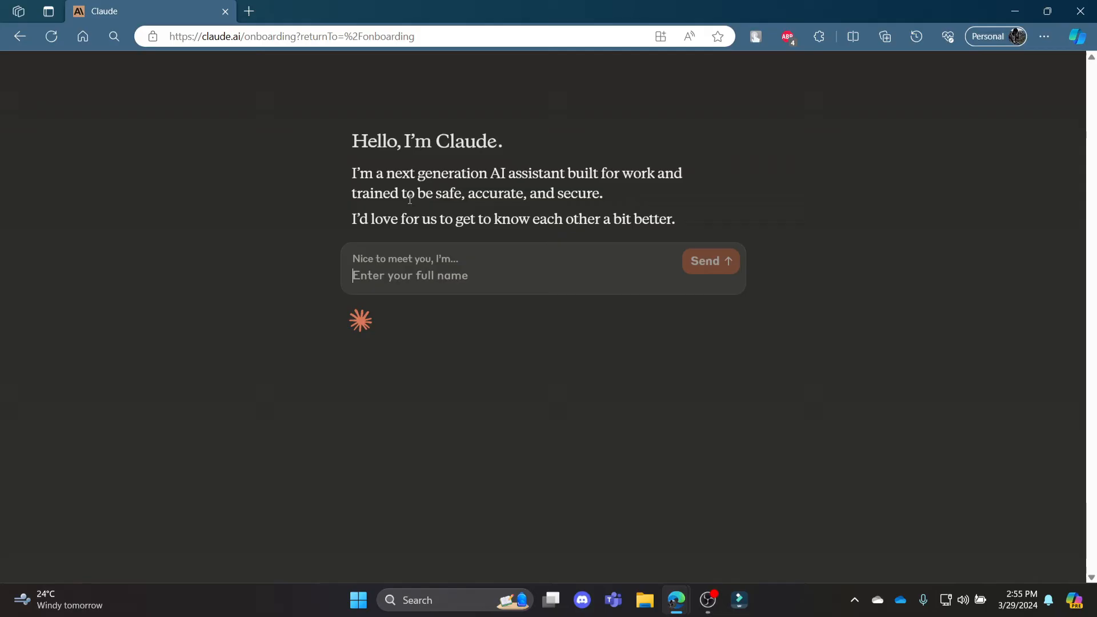
pyautogui.moveTo(439, 183)
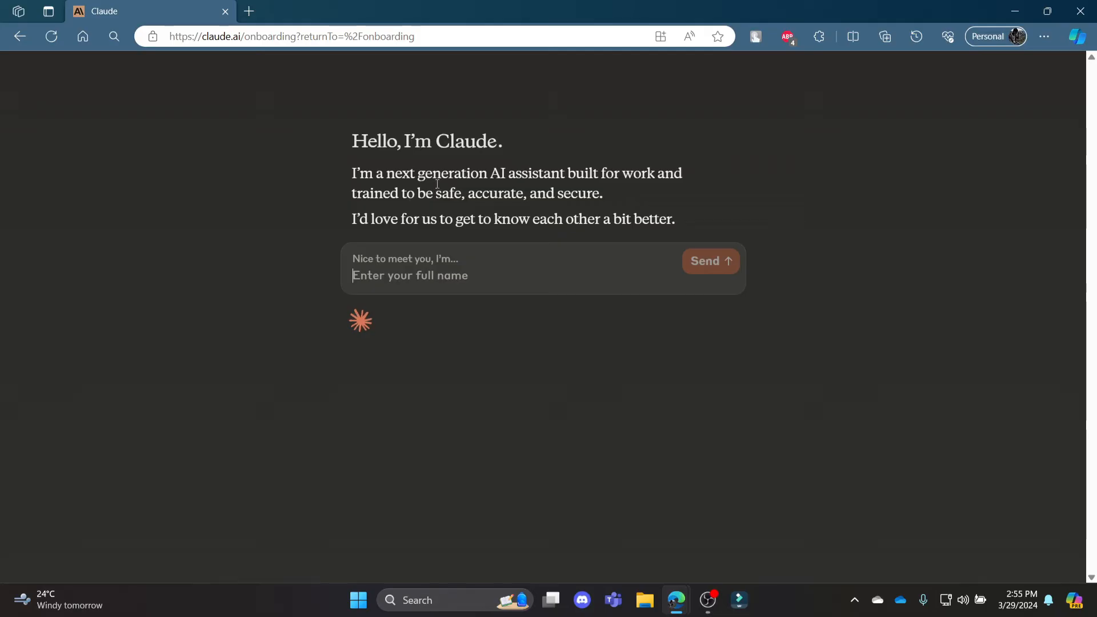
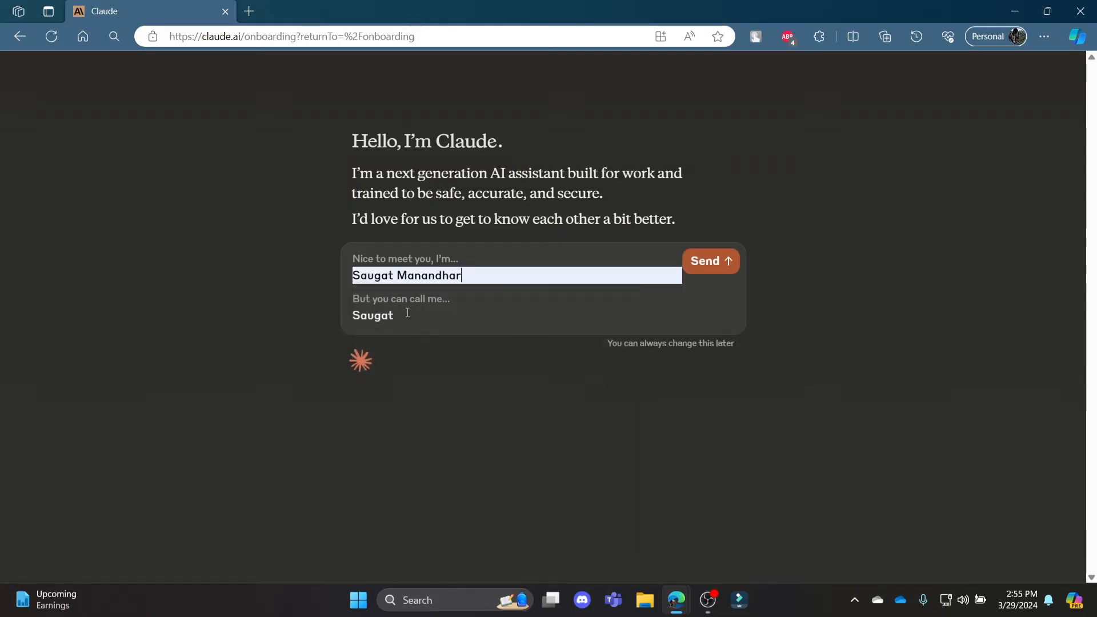
pyautogui.click(712, 260)
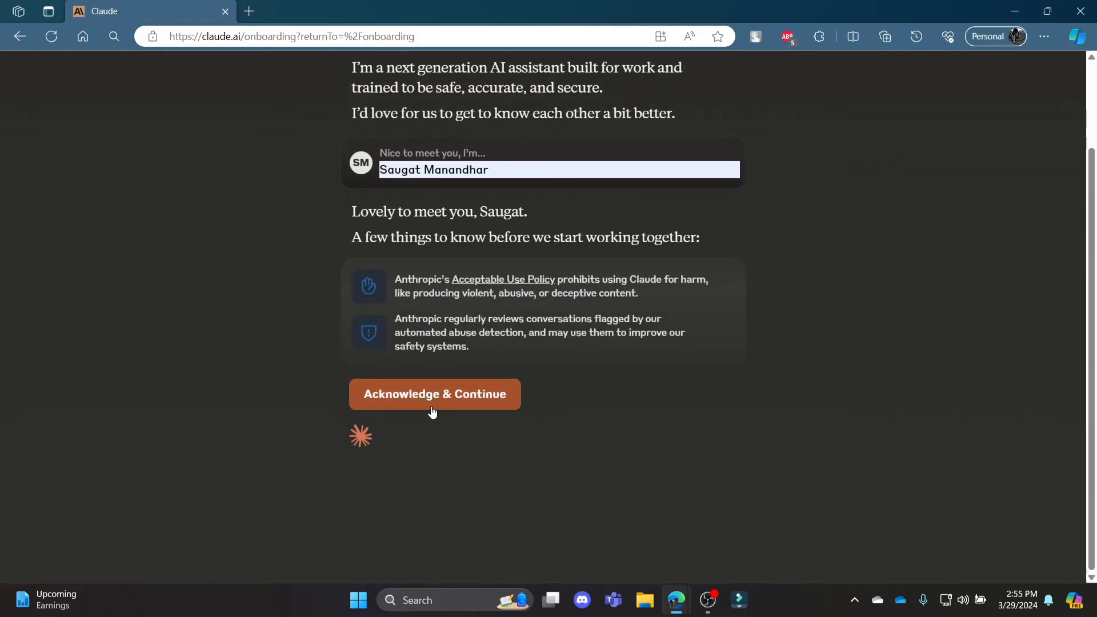
pyautogui.click(434, 394)
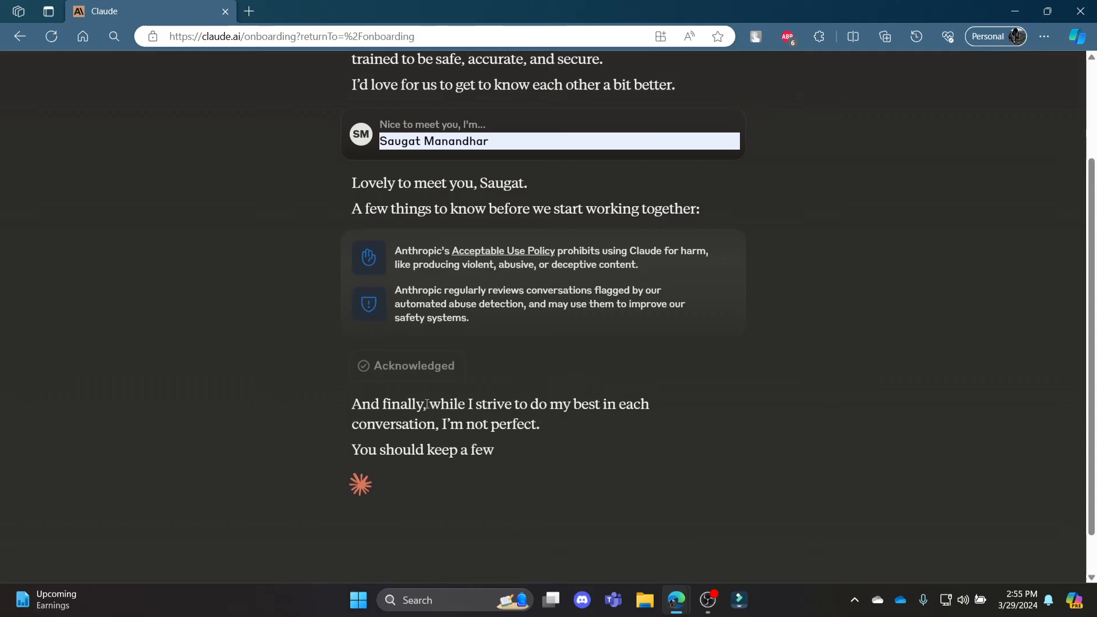
pyautogui.scroll(-3)
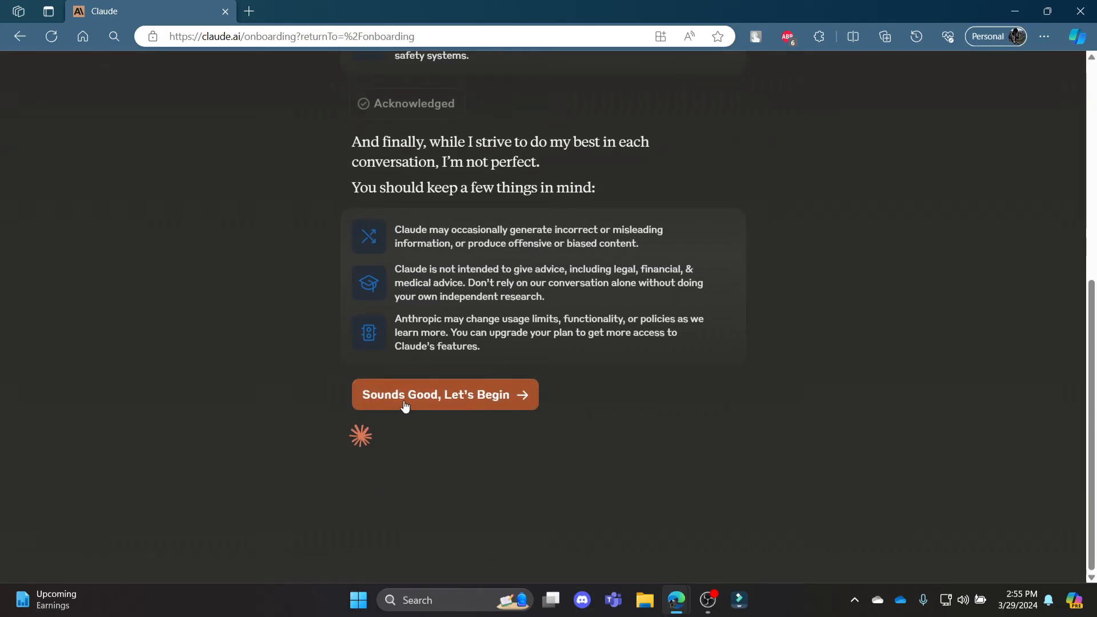